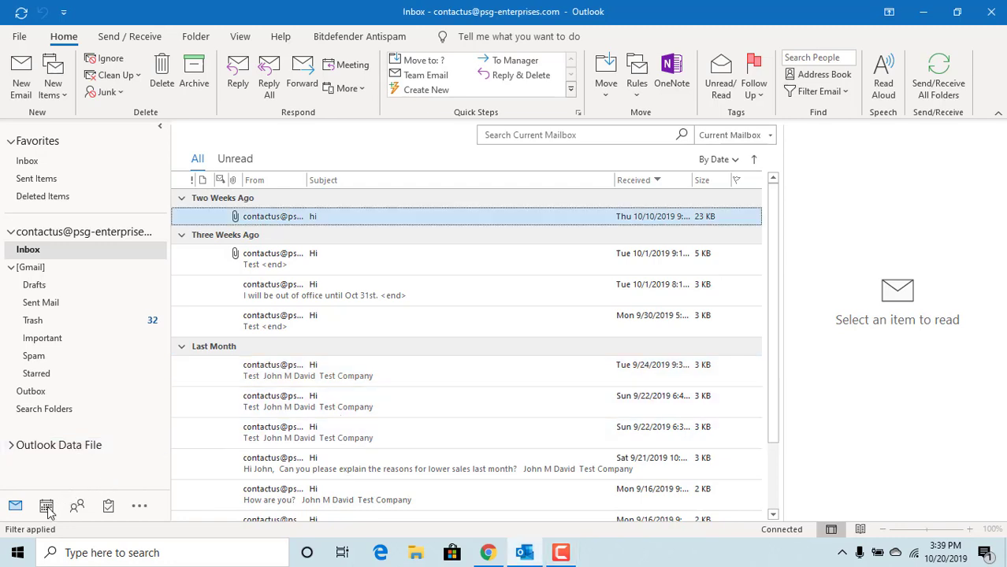
Switch from the inbox to the Calendar in work week view.
click(46, 506)
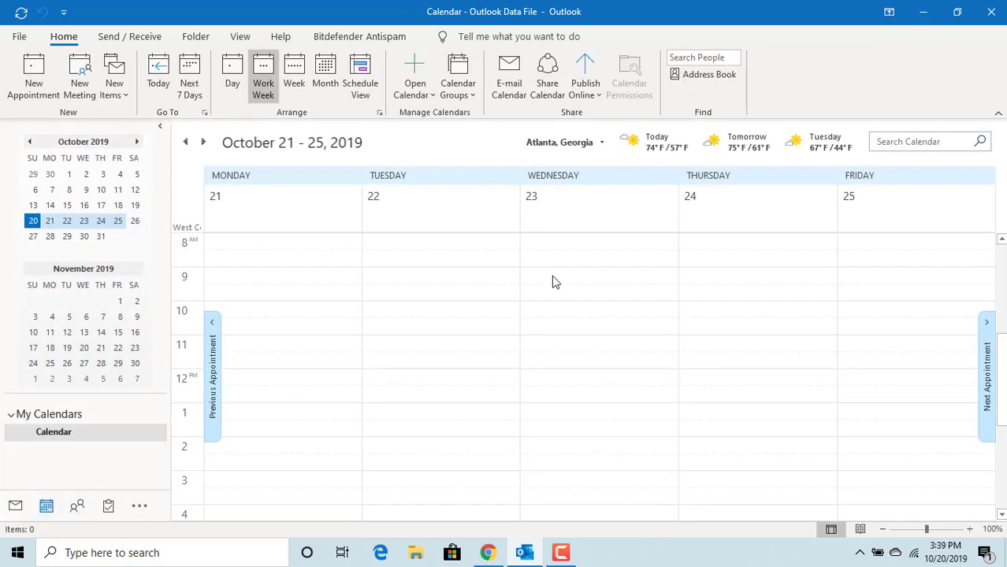
mouse_move(558, 164)
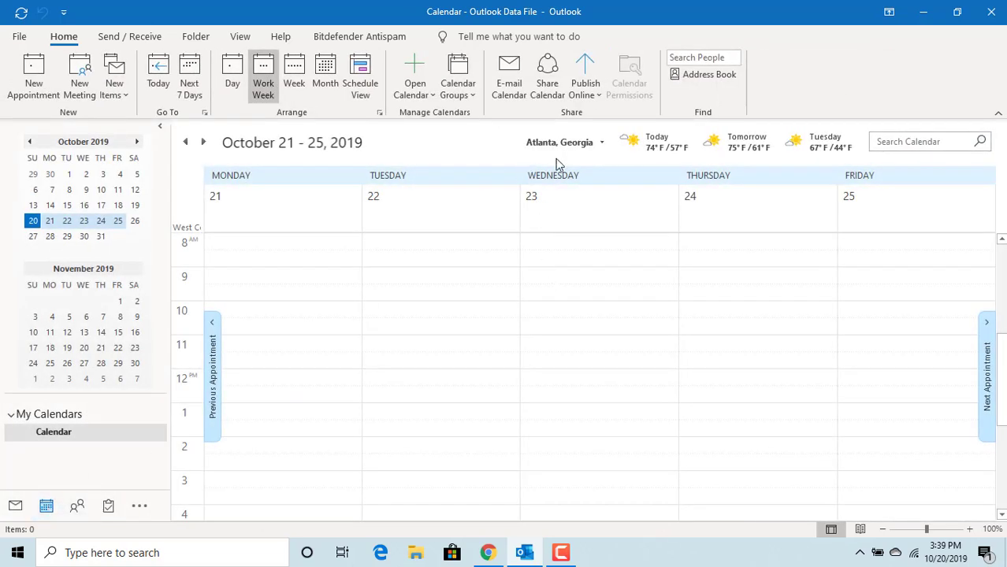
mouse_move(595, 154)
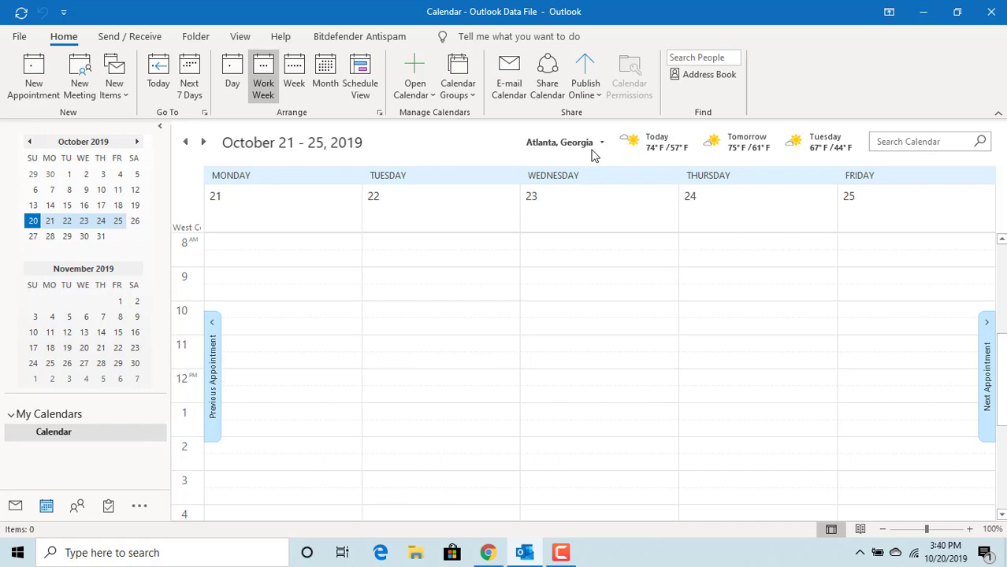
mouse_move(596, 155)
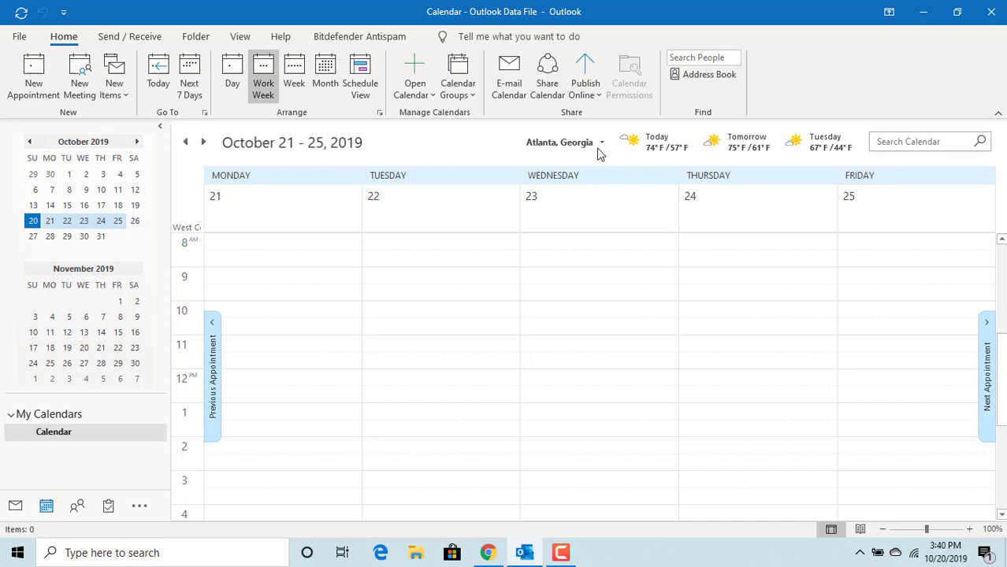
Add Houston, TX as the calendar weather location, replacing Atlanta, Georgia.
click(601, 142)
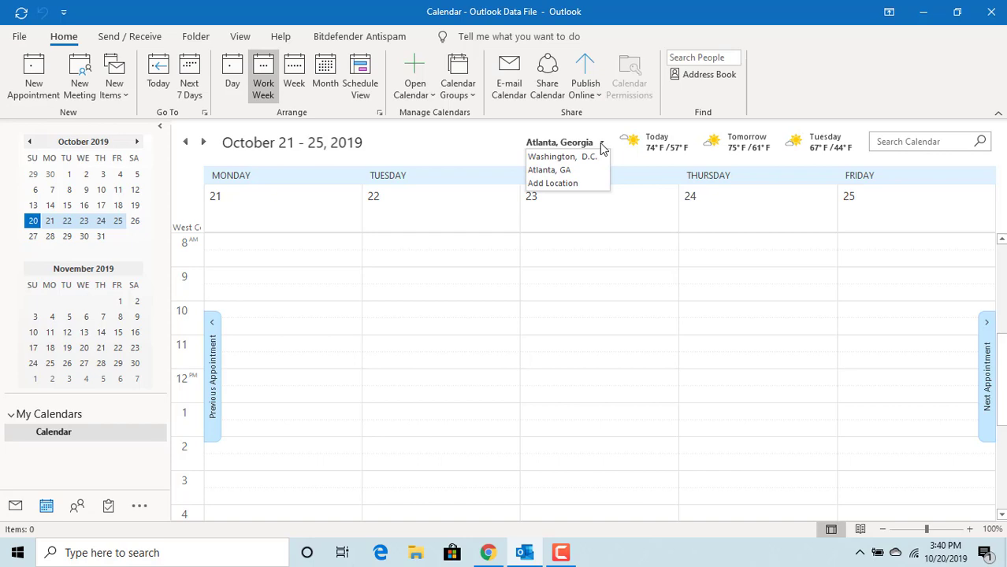
mouse_move(552, 183)
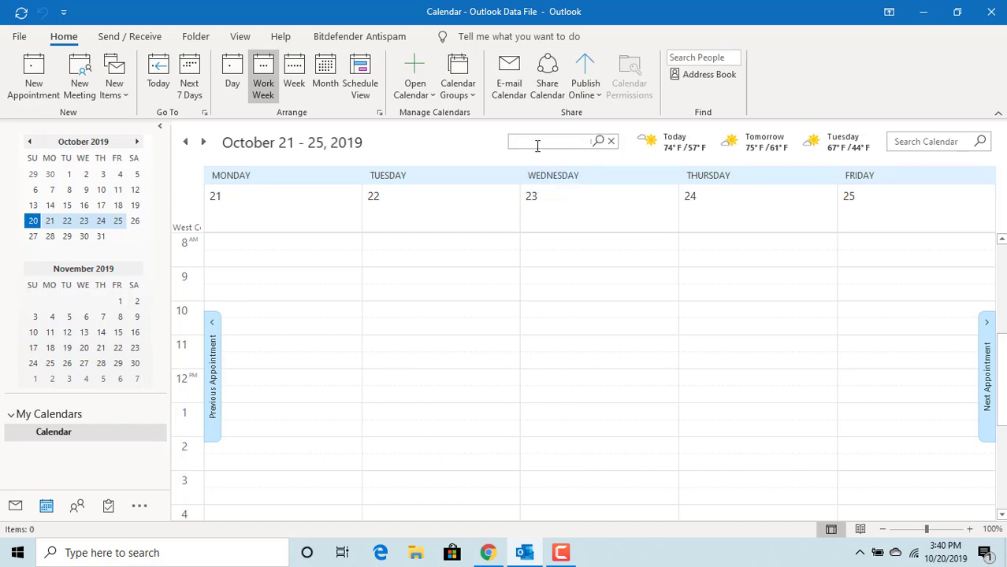
click(552, 141)
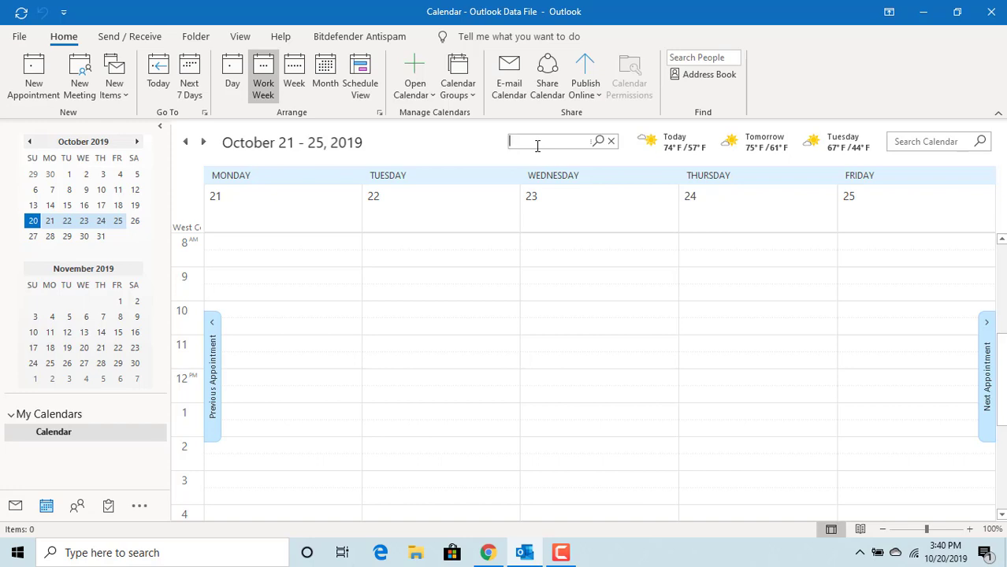
mouse_move(540, 134)
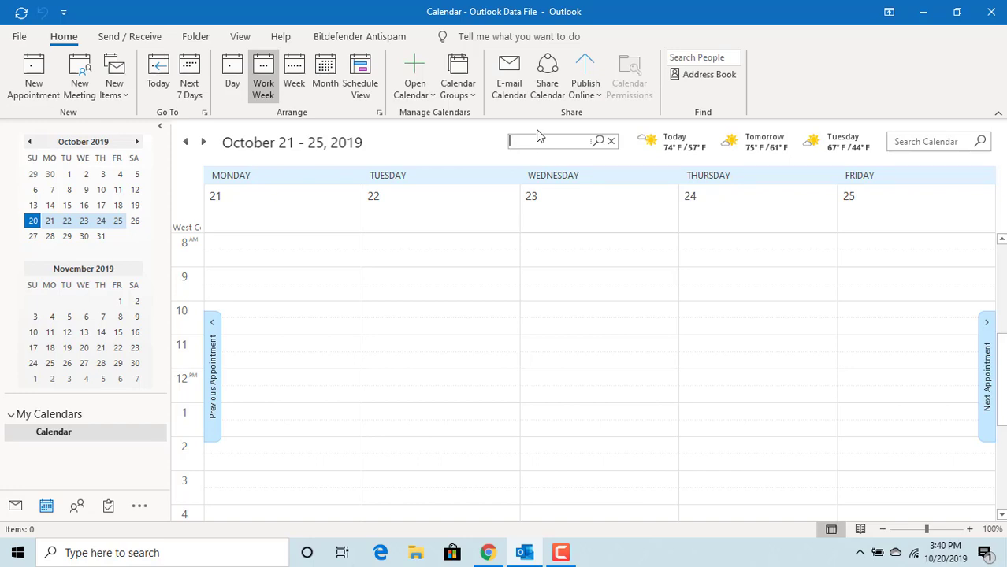
text(Houston)
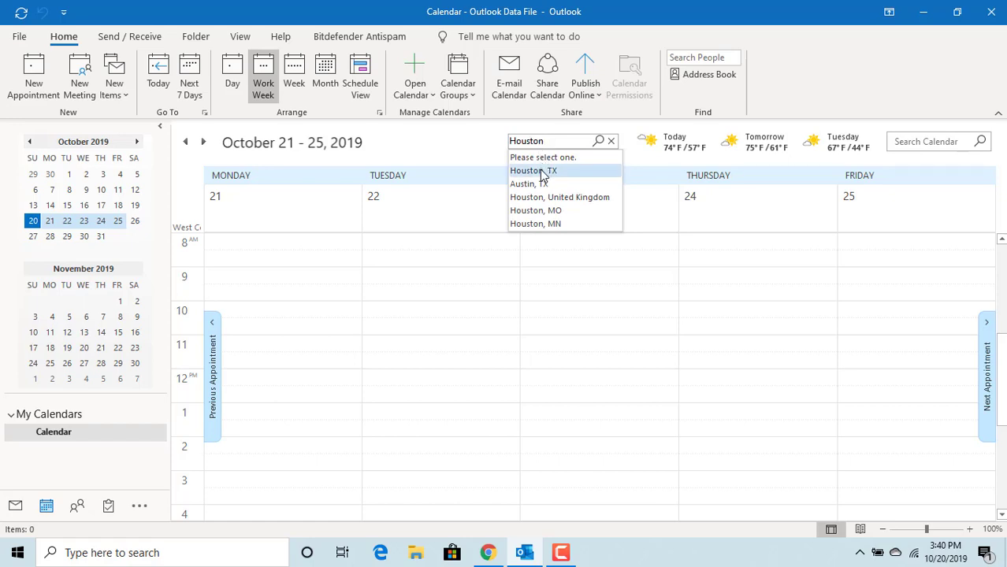
click(533, 170)
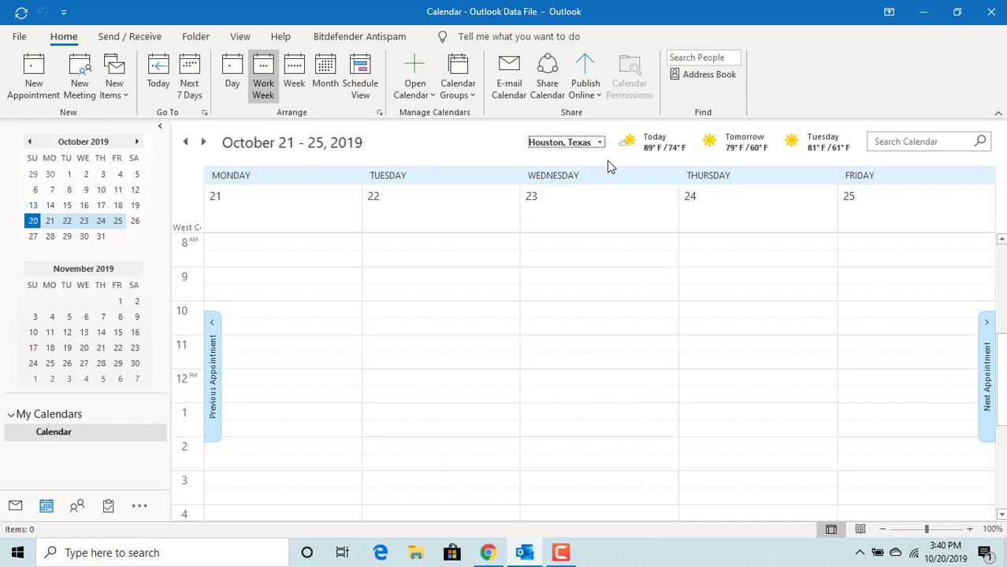
mouse_move(615, 163)
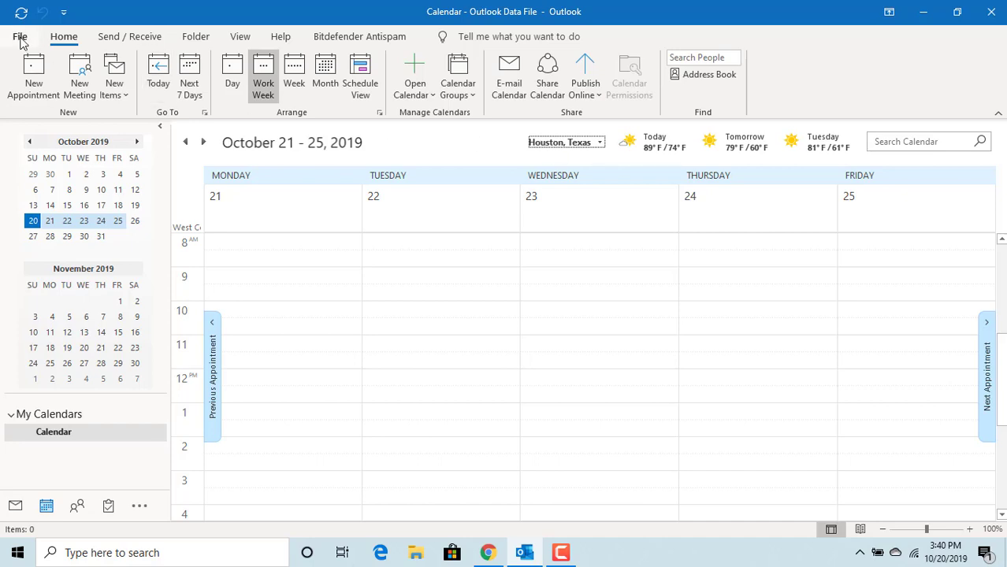
Open Outlook Options from the File menu.
click(19, 36)
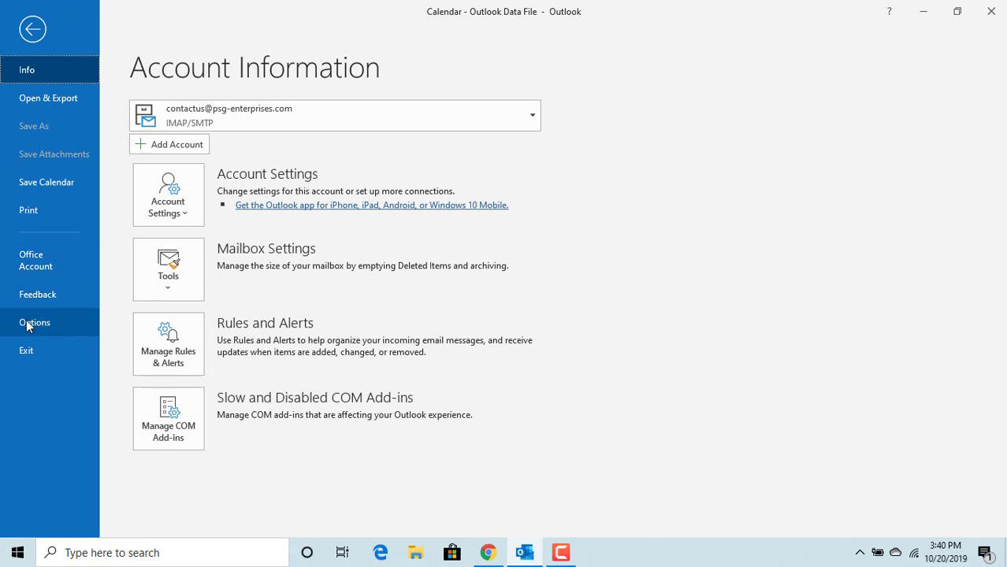
click(34, 323)
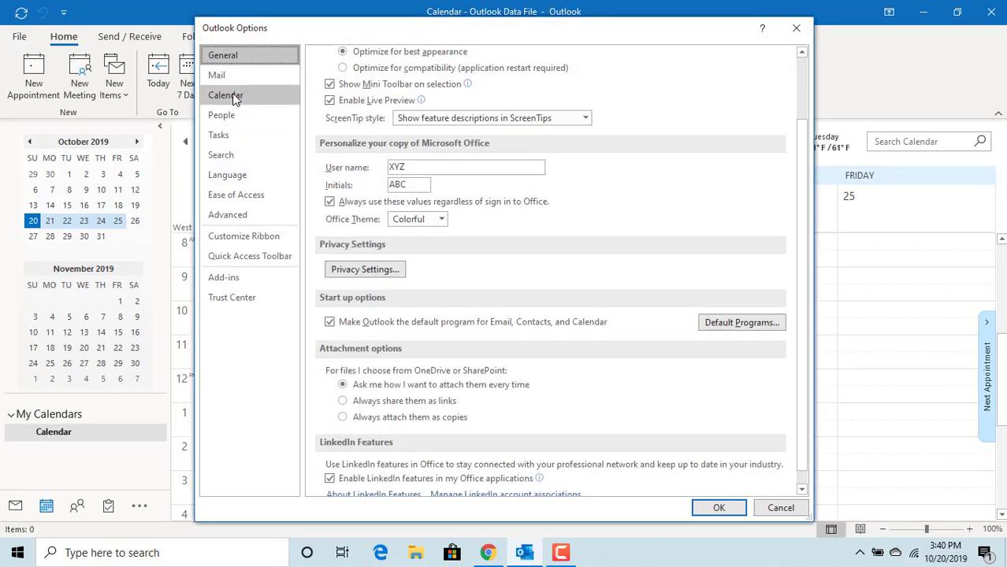
In Calendar options, keep Show weather on and set temperatures to Celsius.
click(226, 94)
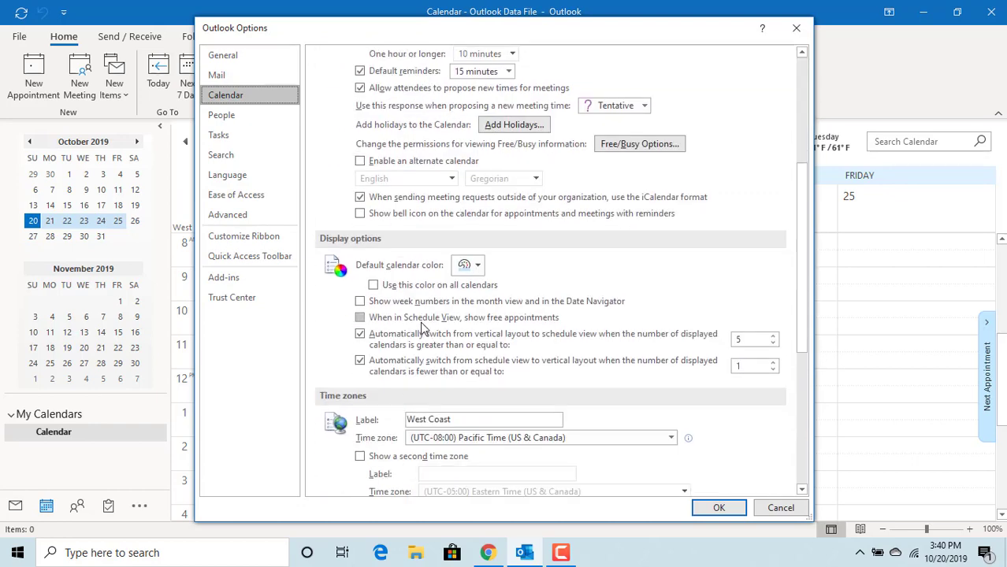
scroll(down, 3)
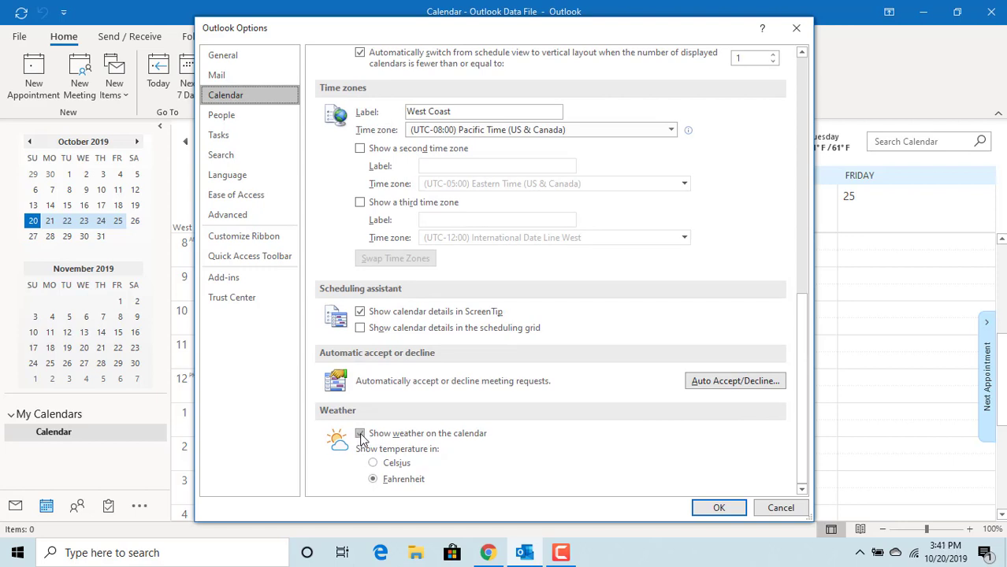
click(360, 434)
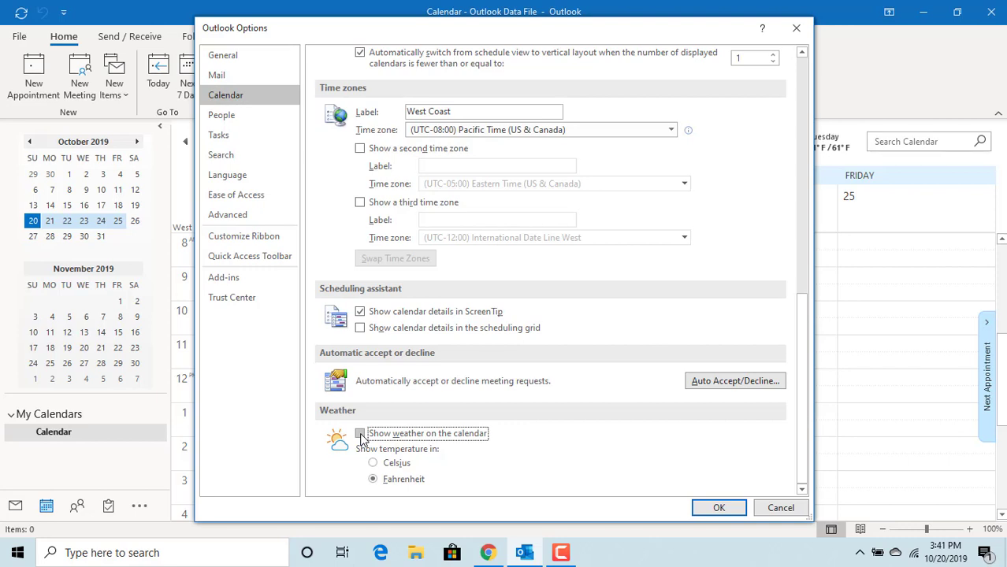
mouse_move(361, 435)
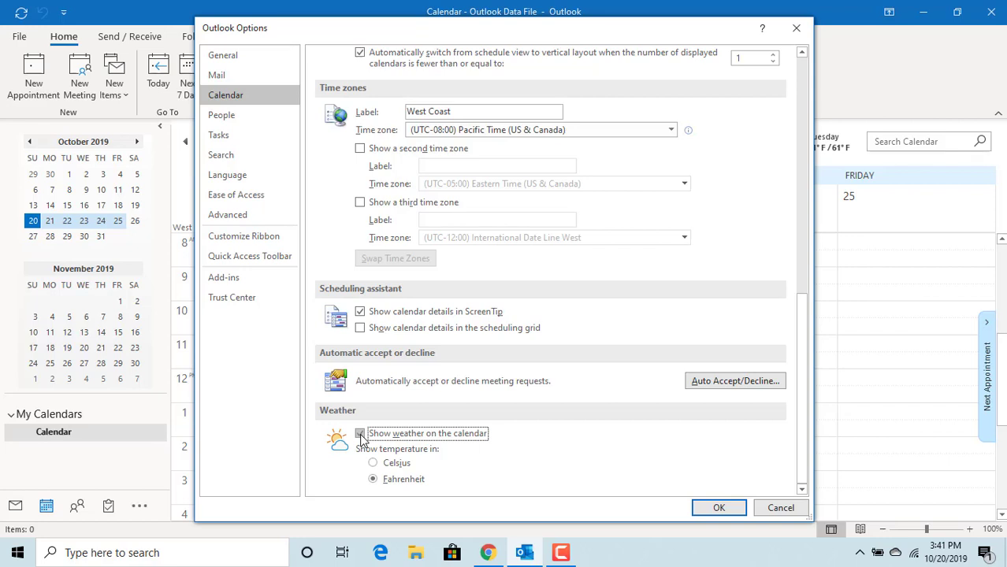
click(360, 433)
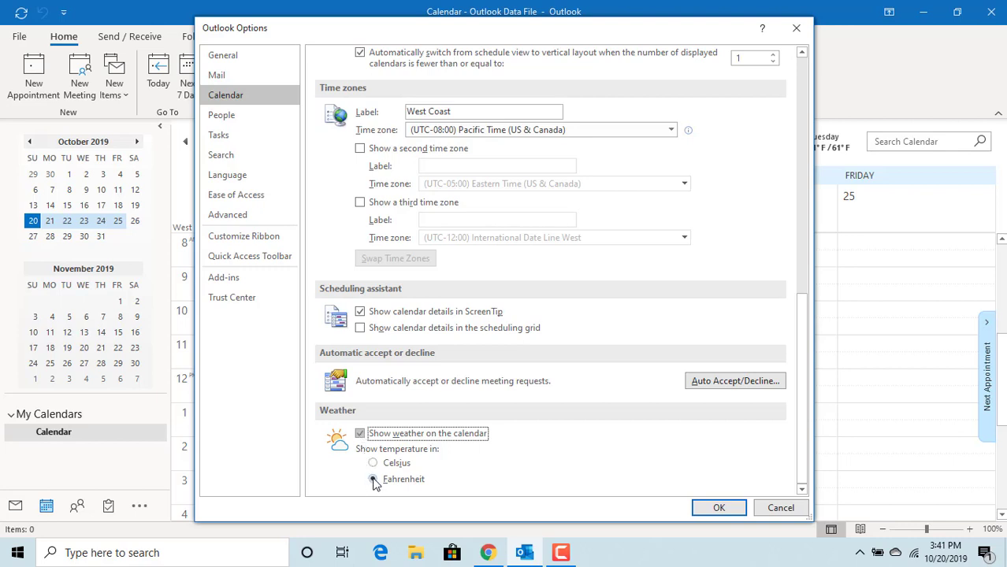
click(372, 462)
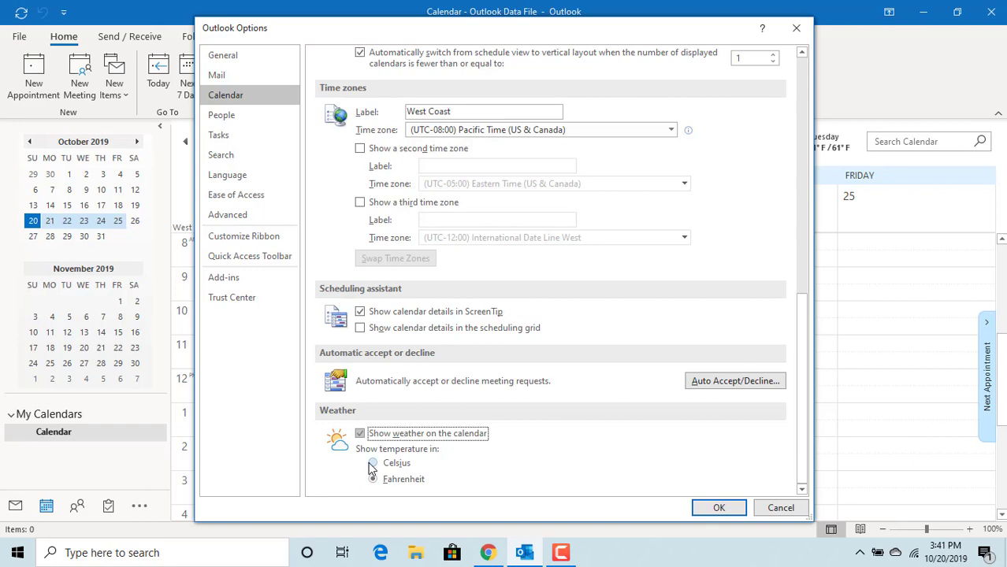
click(373, 463)
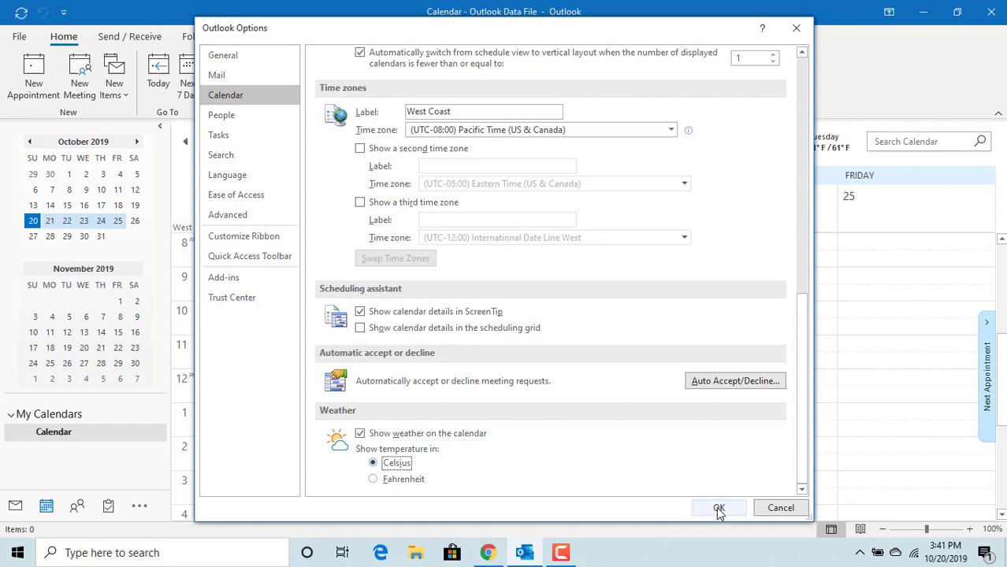
click(717, 507)
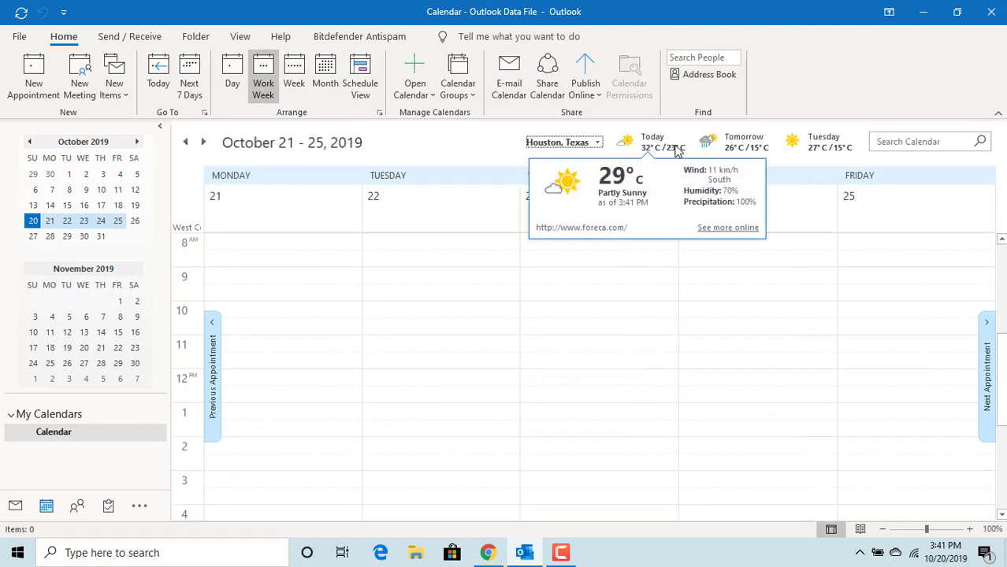
mouse_move(664, 148)
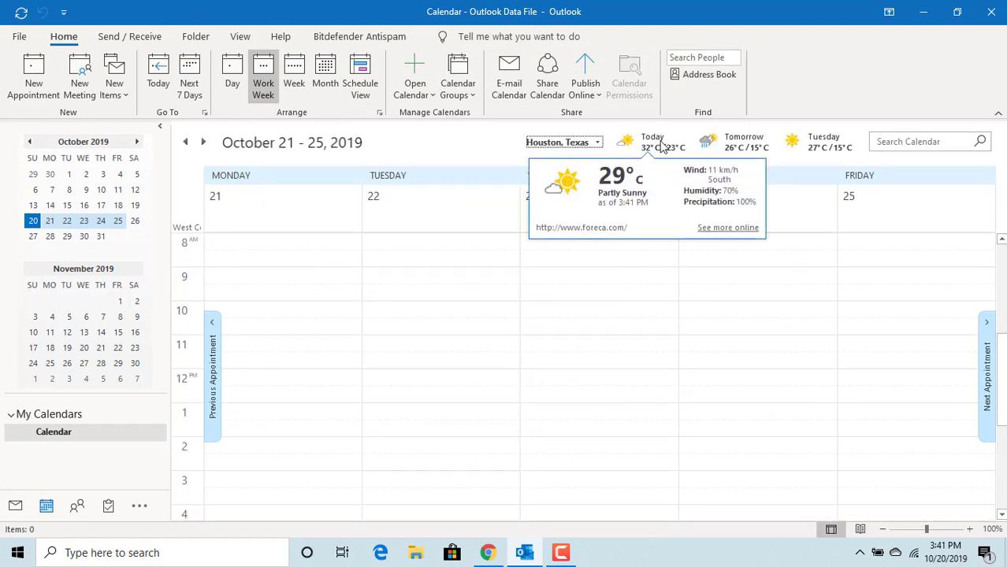